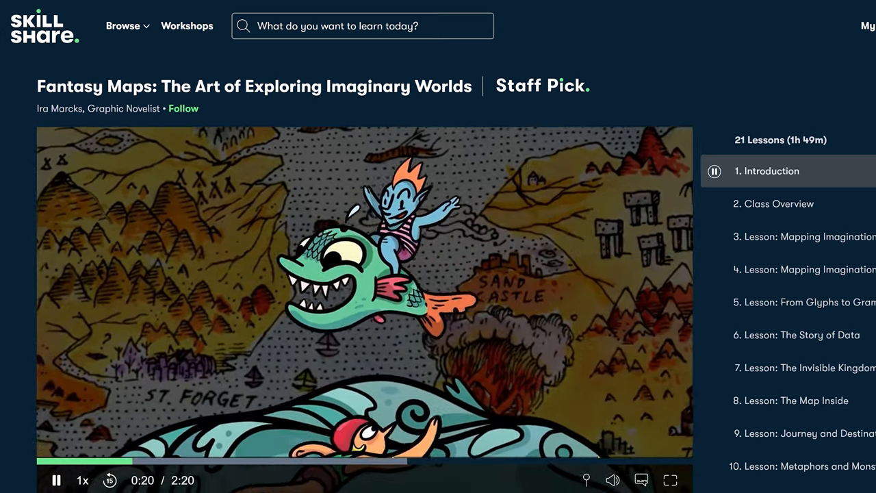
Step: Pause the Skillshare lesson video before switching to the Invasion Map composition
{"action": "left_click", "coordinate": [670, 478]}
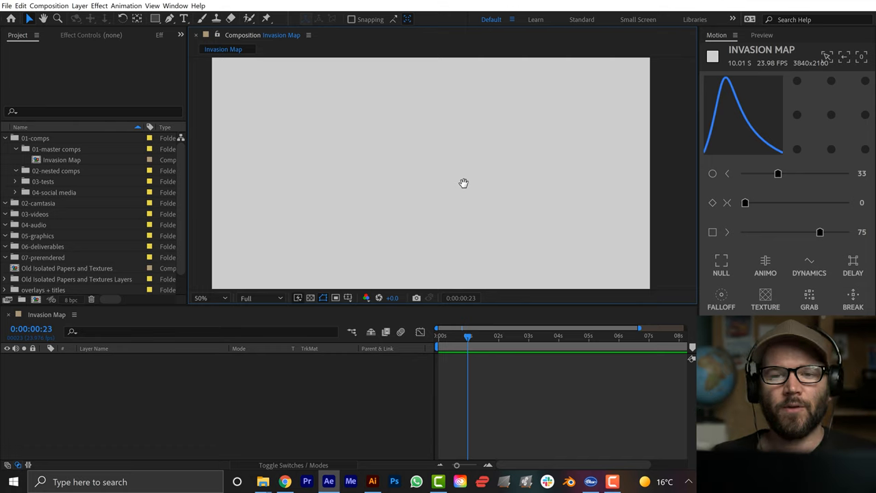
{"action": "key", "text": "alt+tab"}
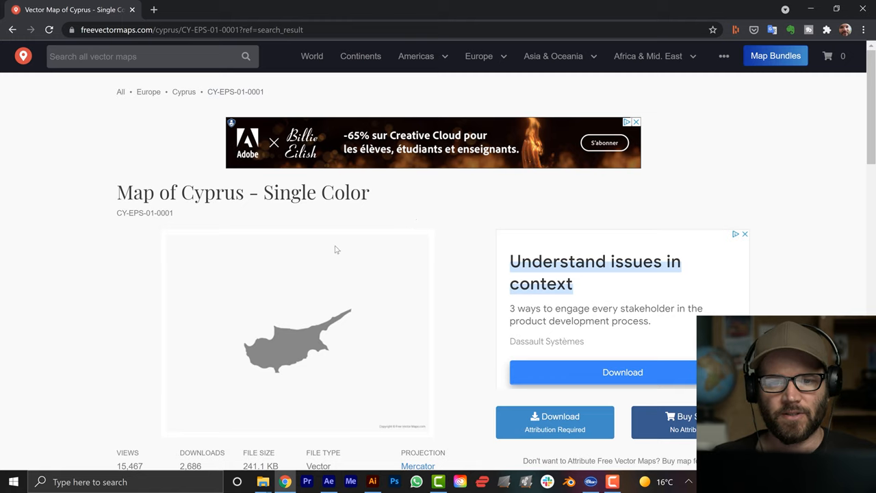
{"action": "scroll", "scroll_direction": "down", "scroll_amount": 3}
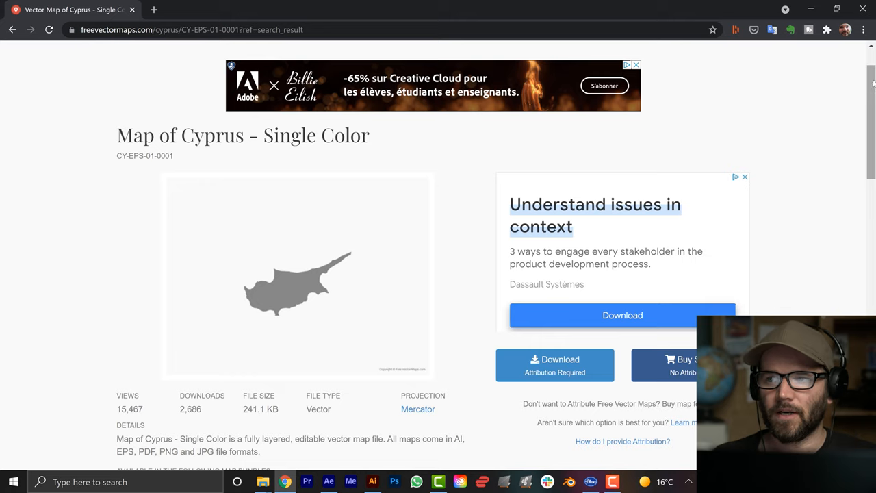
{"action": "scroll", "scroll_direction": "down", "scroll_amount": 3}
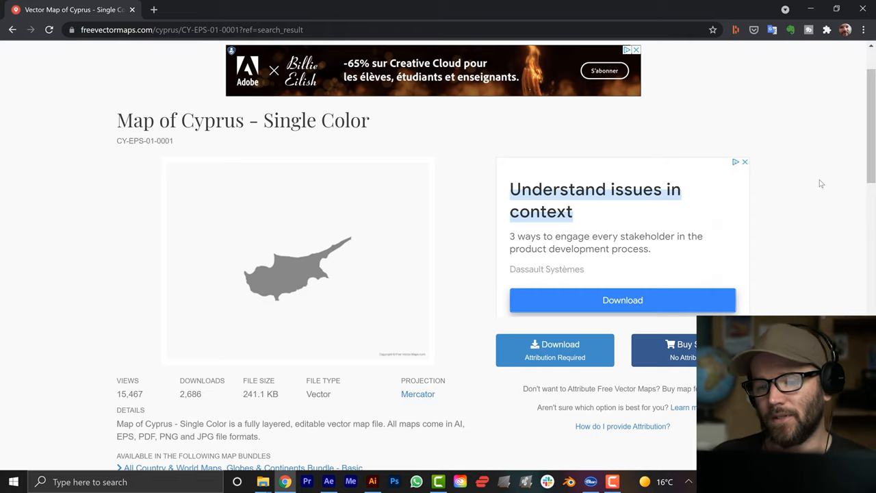
{"action": "mouse_move", "coordinate": [779, 201]}
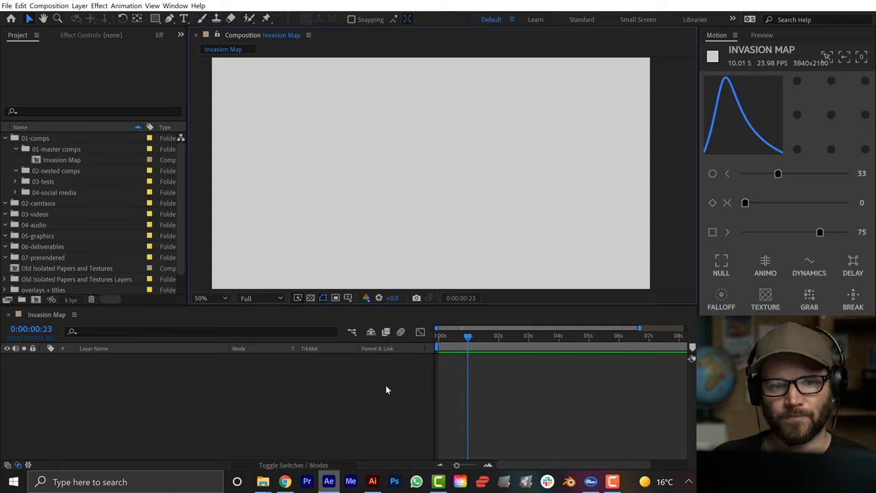
Step: Paste the Cyprus outline from Illustrator as a shape layer and fill it red
{"action": "left_click", "coordinate": [372, 481]}
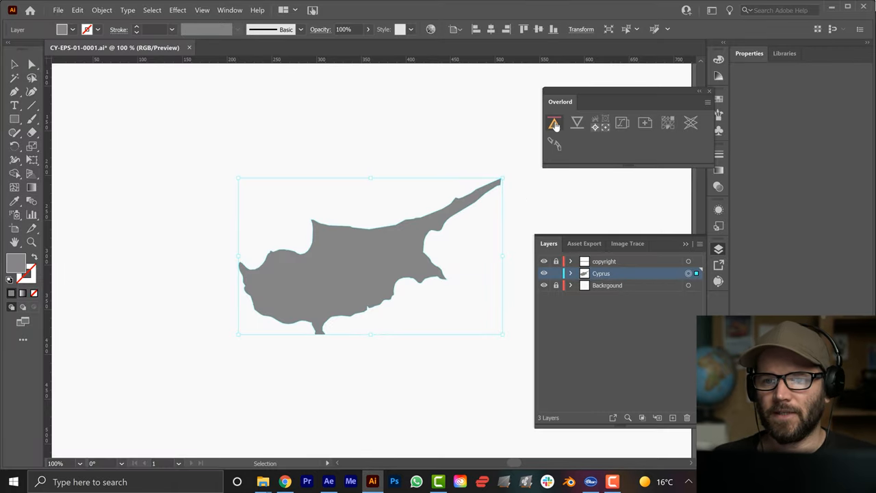
{"action": "left_click", "coordinate": [328, 482]}
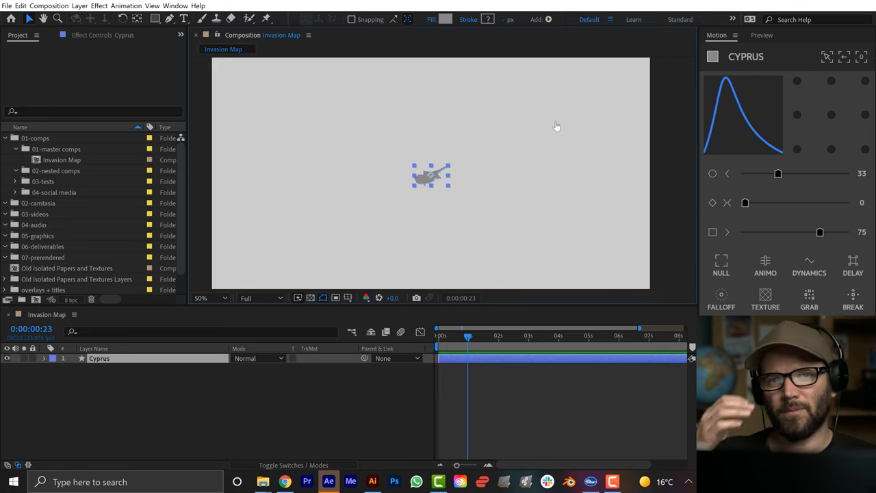
{"action": "mouse_move", "coordinate": [544, 150]}
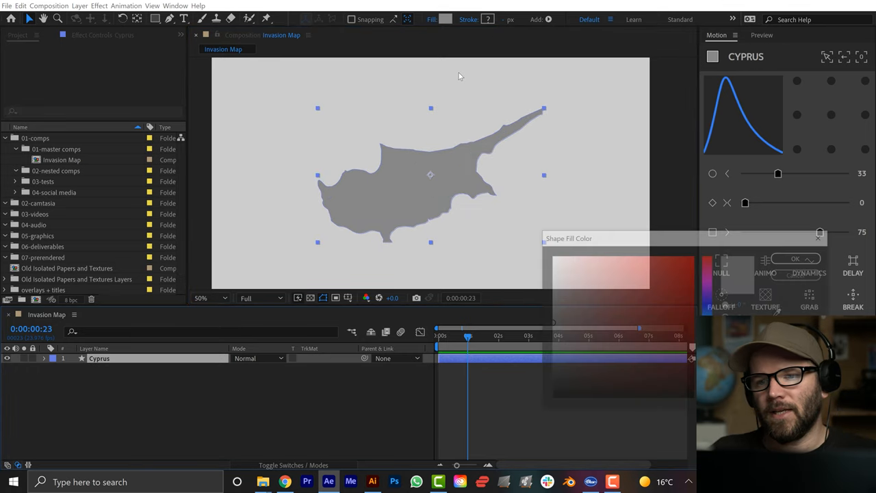
{"action": "left_click", "coordinate": [646, 290]}
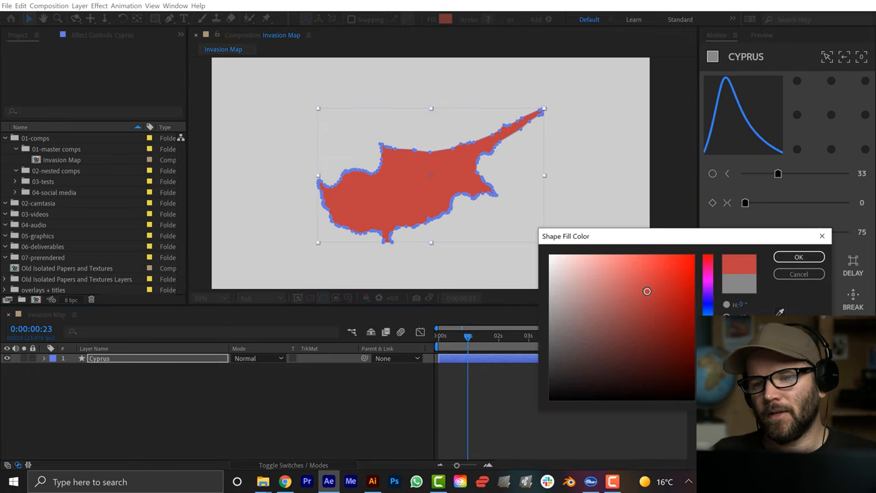
{"action": "left_click", "coordinate": [799, 257]}
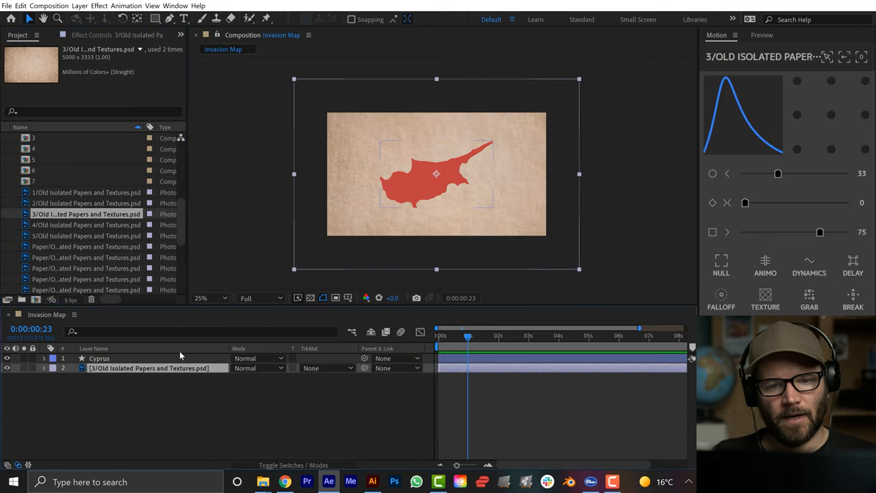
Step: Set the Cyprus layer to Multiply and rename the paper layer 'Texture'
{"action": "left_click", "coordinate": [259, 359]}
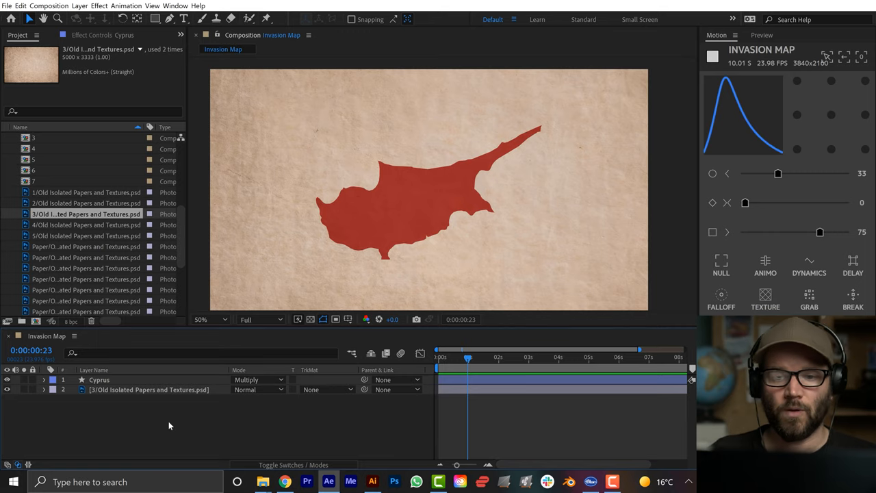
{"action": "left_click", "coordinate": [147, 389]}
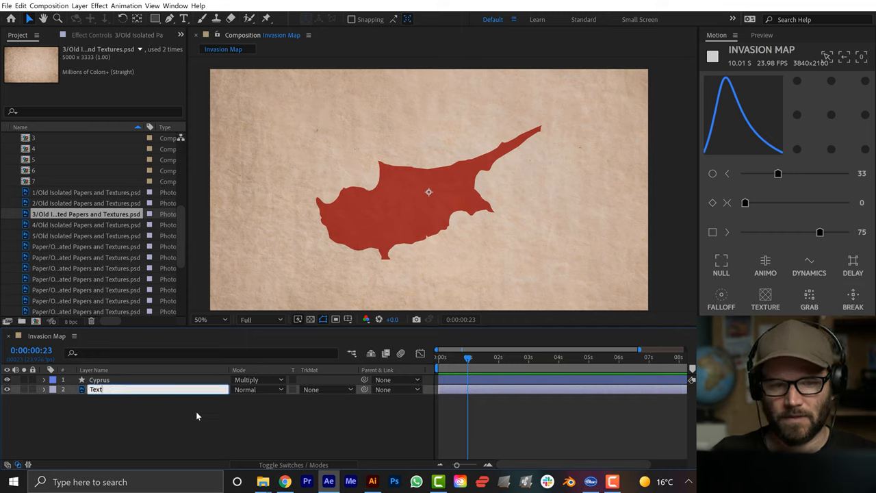
{"action": "type", "text": "Texture"}
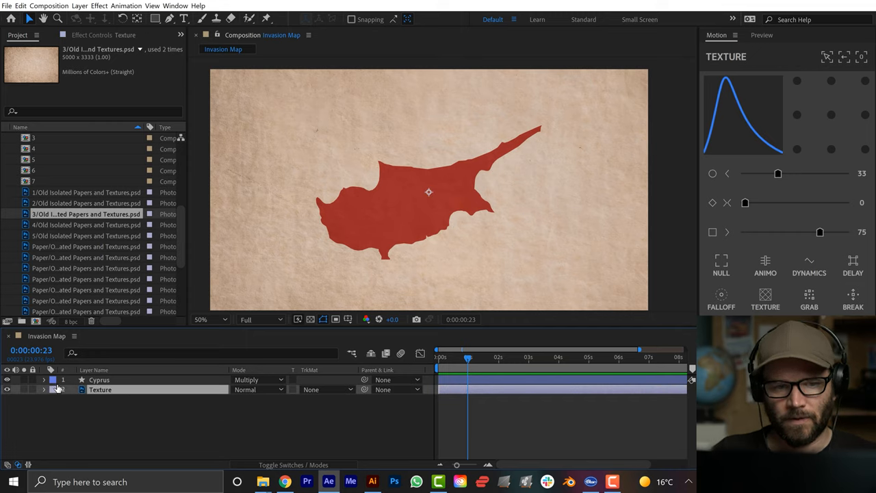
{"action": "left_click", "coordinate": [98, 379]}
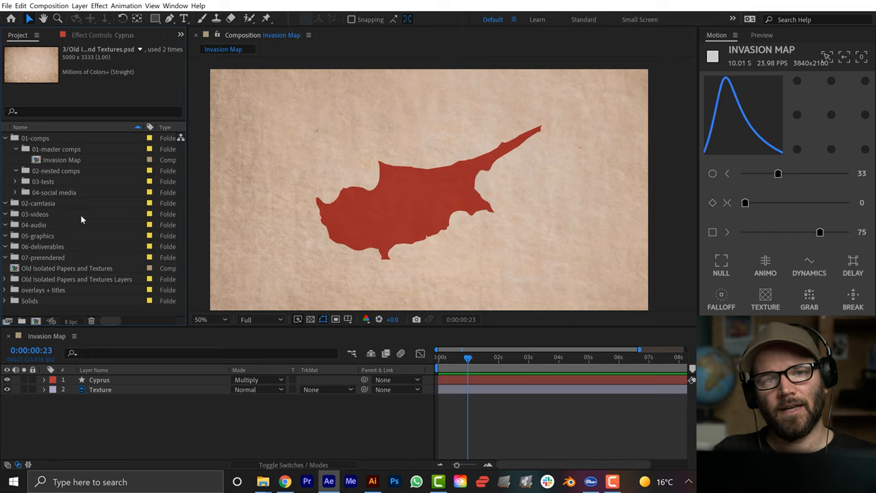
Step: Add a white full-frame ellipse shape layer and name it 'Invasion Edge'
{"action": "left_click", "coordinate": [156, 19]}
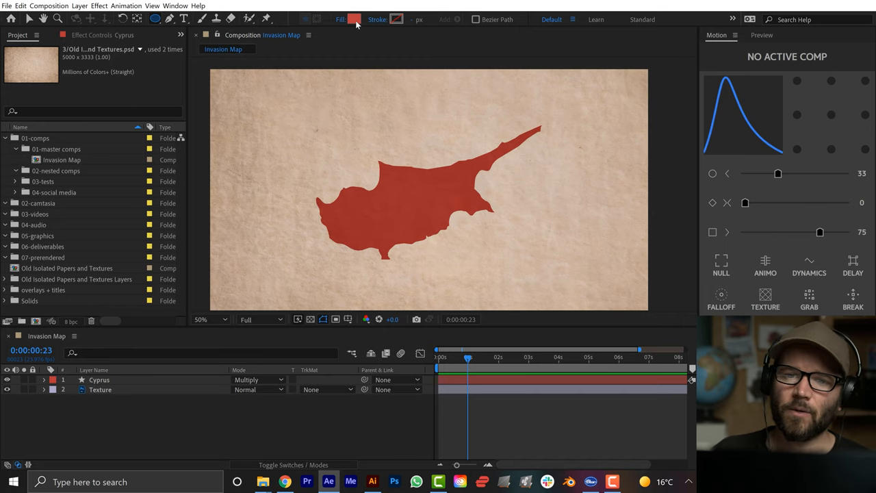
{"action": "left_click", "coordinate": [353, 19]}
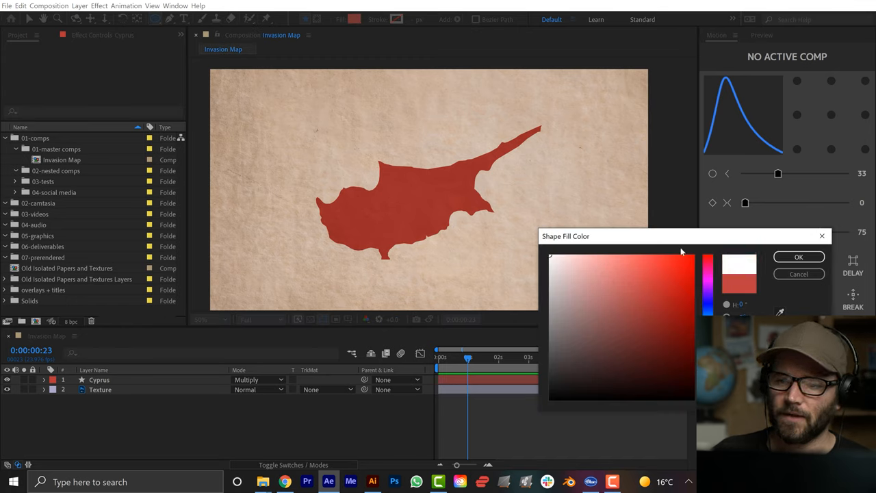
{"action": "left_click", "coordinate": [798, 255]}
{"action": "type", "text": "E"}
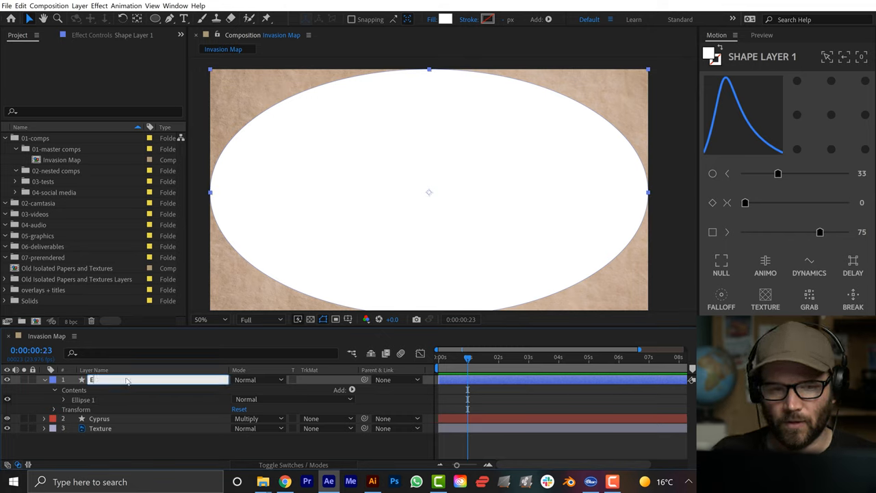
{"action": "type", "text": "Invasion Edge"}
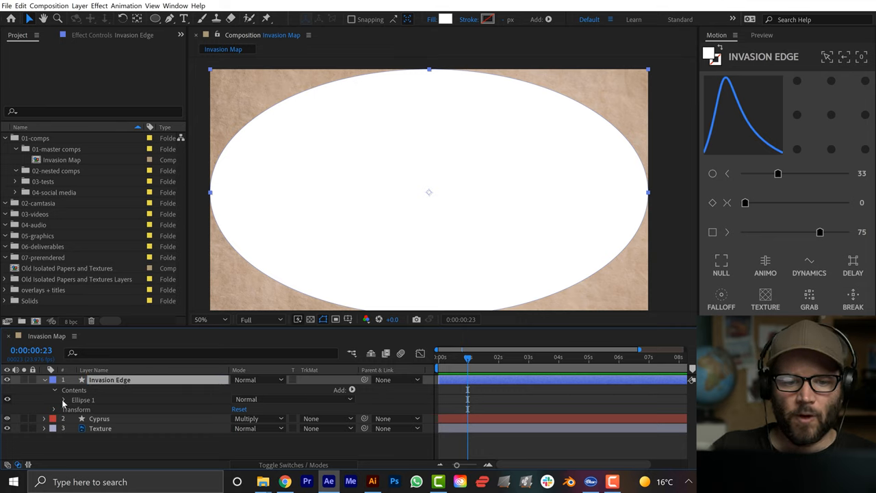
{"action": "left_click", "coordinate": [54, 400]}
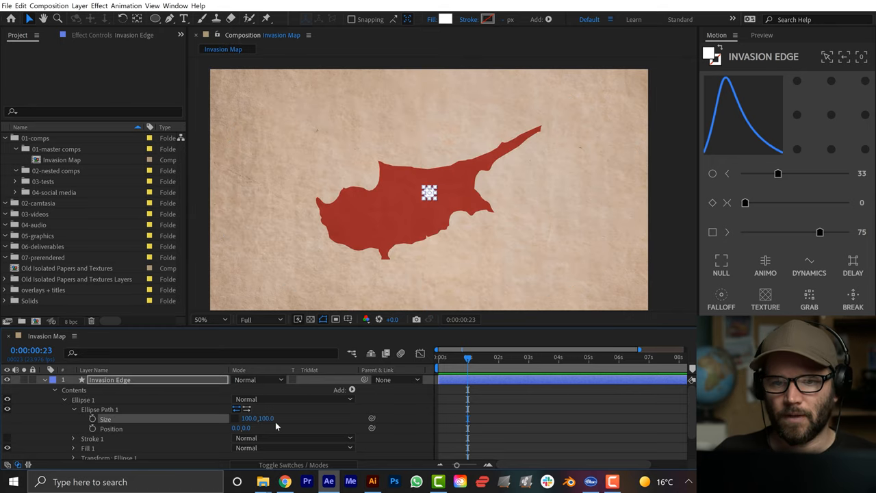
Step: Shrink the ellipse to a small circle, place it at Cyprus's eastern tip, and keyframe Scale growing over two seconds
{"action": "left_click", "coordinate": [202, 319]}
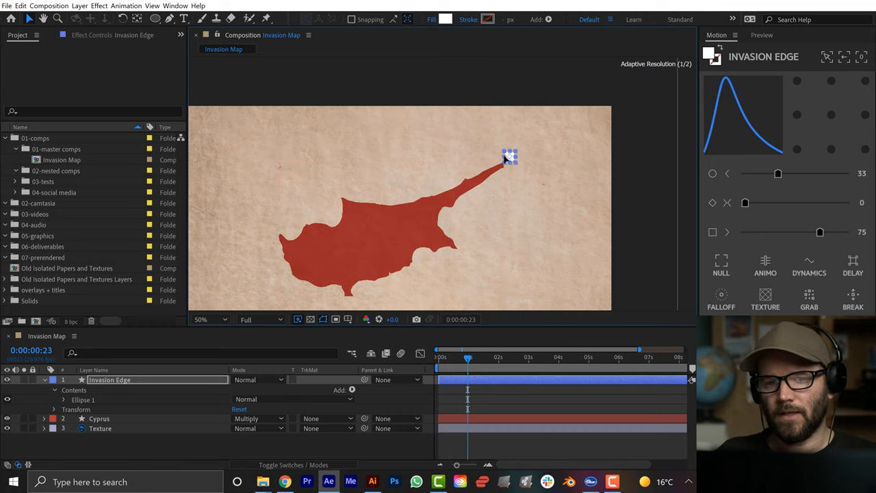
{"action": "left_click", "coordinate": [203, 319]}
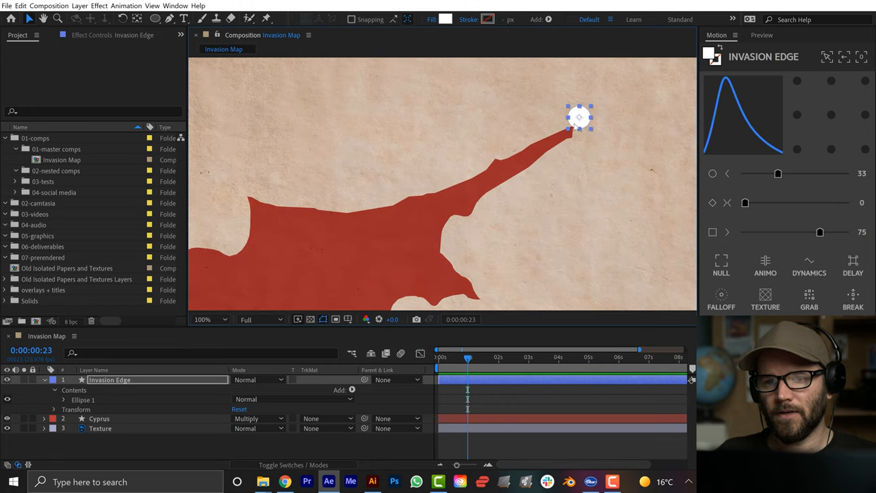
{"action": "left_click_drag", "start_coordinate": [579, 121], "coordinate": [569, 121]}
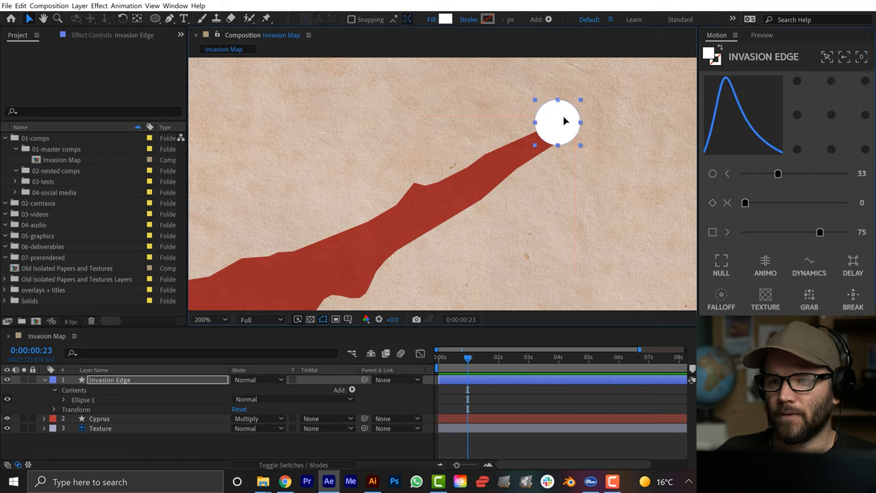
{"action": "left_click_drag", "start_coordinate": [559, 122], "coordinate": [582, 130]}
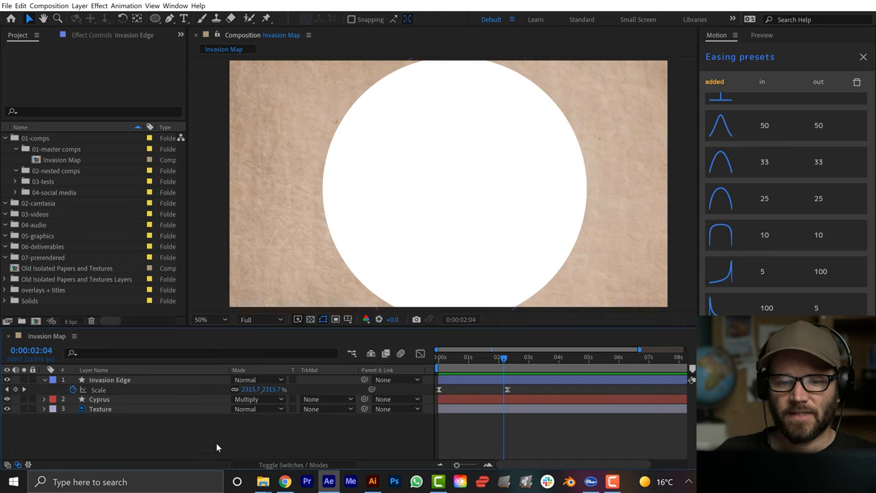
Step: Set Cyprus's Track Matte to Alpha Matte 'Invasion Edge' and reveal the matte layer's contents
{"action": "left_click", "coordinate": [98, 388]}
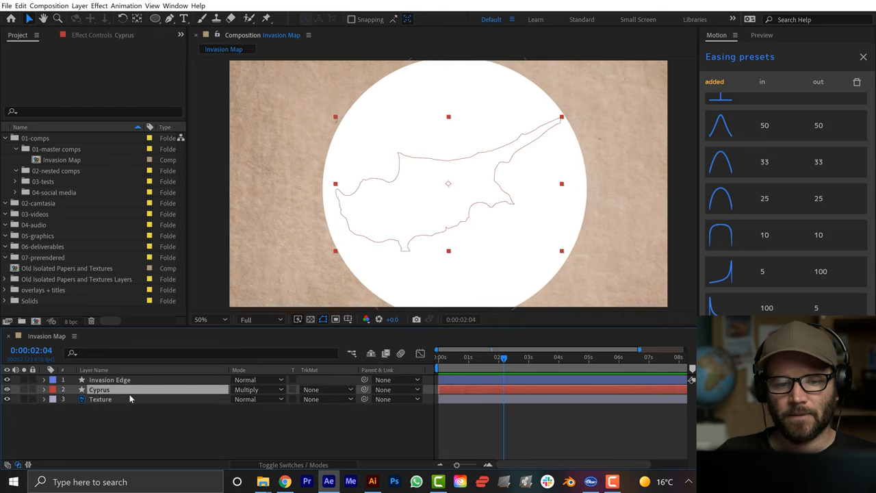
{"action": "left_click", "coordinate": [327, 389]}
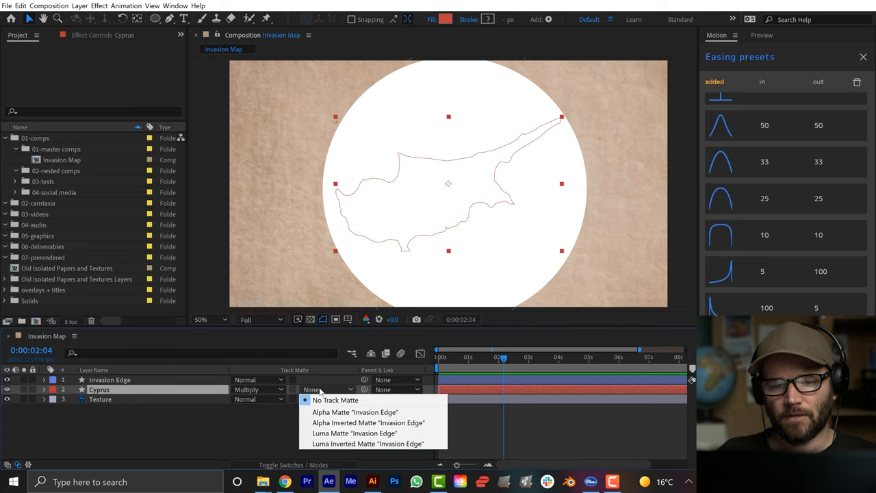
{"action": "left_click", "coordinate": [355, 411]}
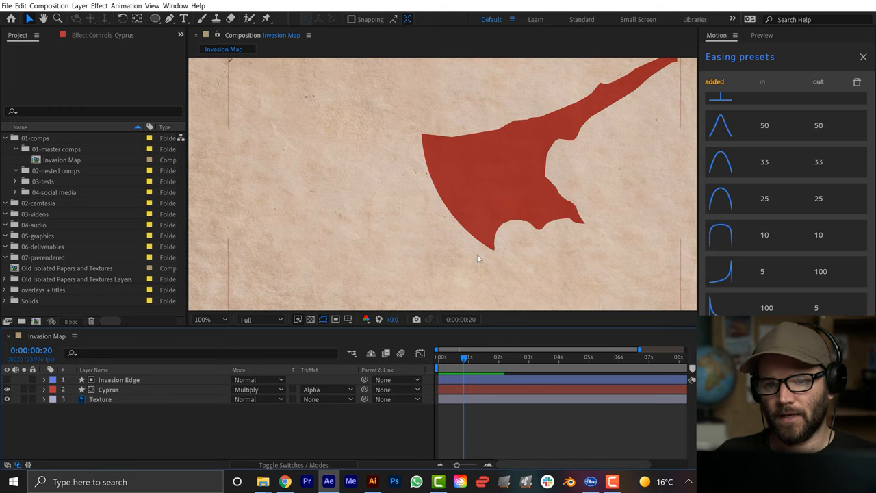
{"action": "mouse_move", "coordinate": [460, 254]}
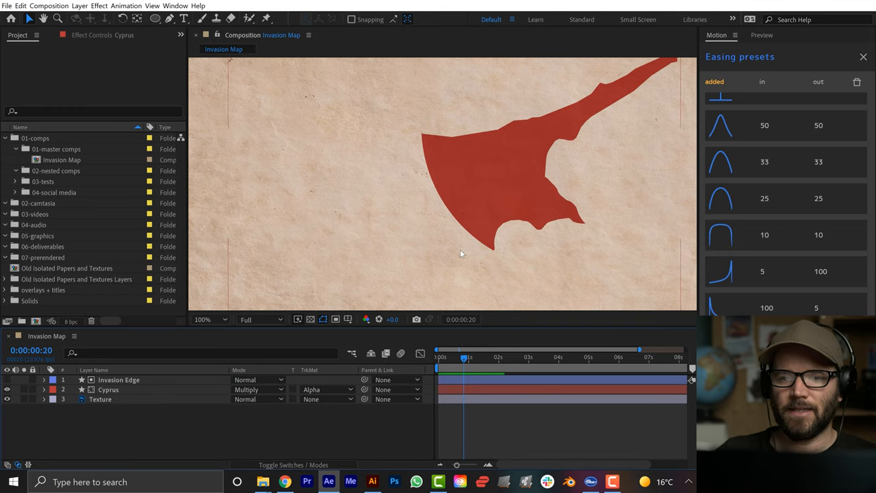
{"action": "left_click", "coordinate": [200, 319]}
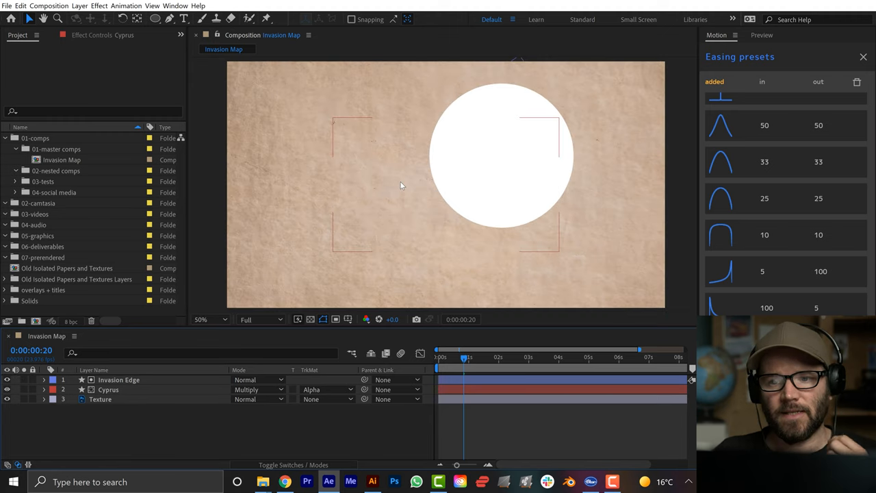
{"action": "left_click", "coordinate": [44, 380]}
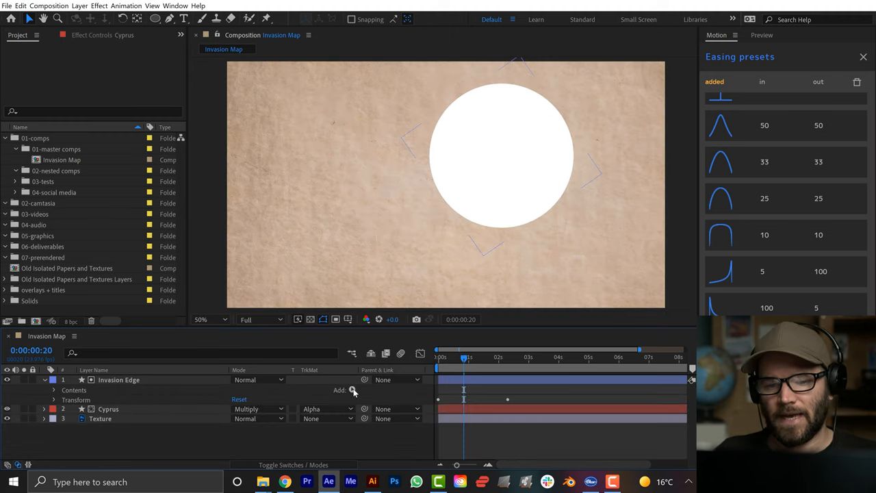
Step: Add a Repeater with 3 copies composited Below, Scale 118% and End Opacity 0%
{"action": "left_click", "coordinate": [351, 390]}
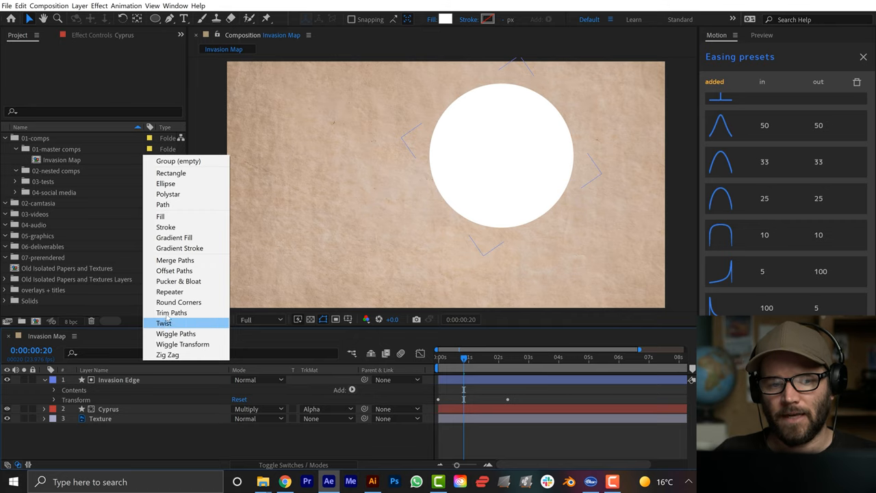
{"action": "left_click", "coordinate": [169, 292]}
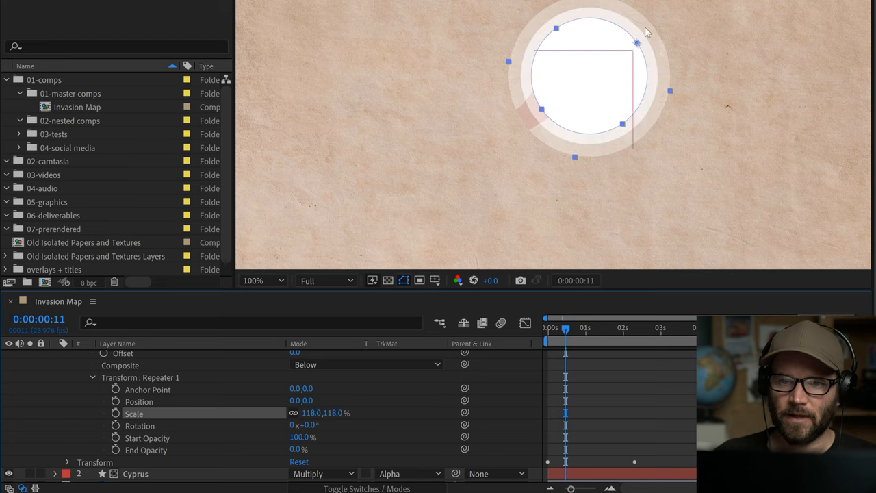
{"action": "left_click", "coordinate": [263, 280]}
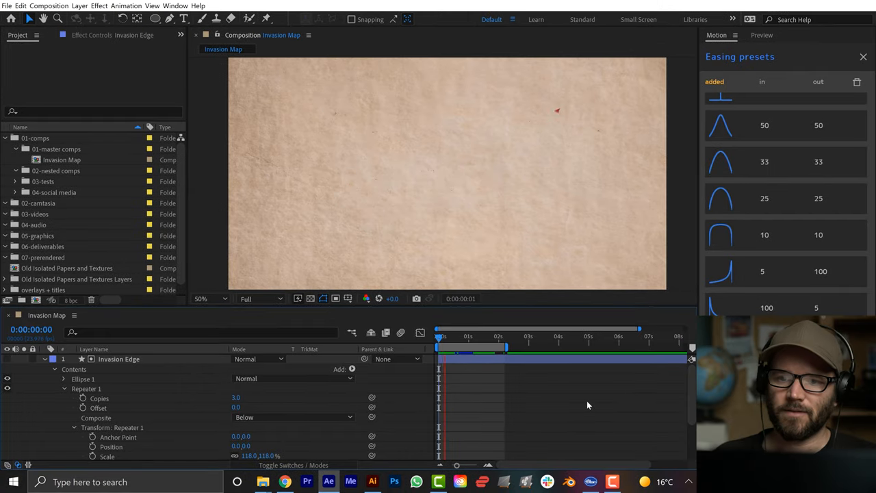
Step: Pre-compose the Invasion Edge layer into its own nested composition, moving all attributes
{"action": "left_click", "coordinate": [495, 335]}
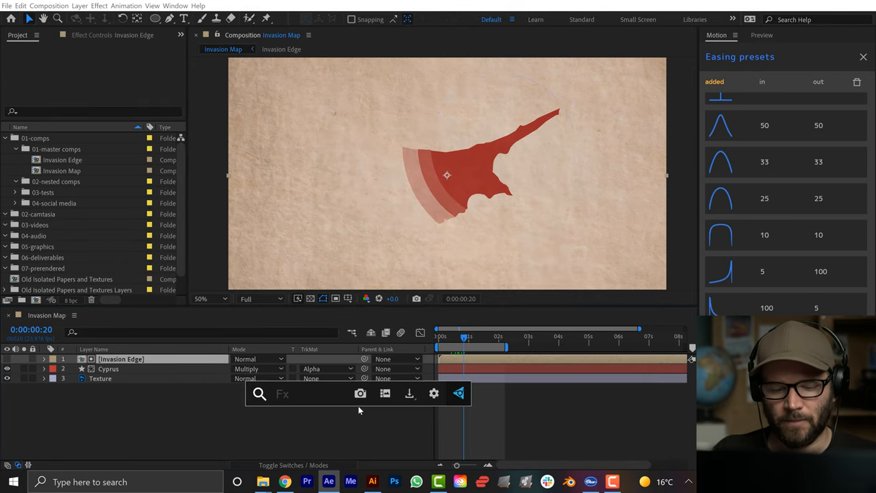
Step: Apply Turbulent Displace to the precomp, try Bulge and other types, keep Turbulent with Complexity 10
{"action": "type", "text": "turbu"}
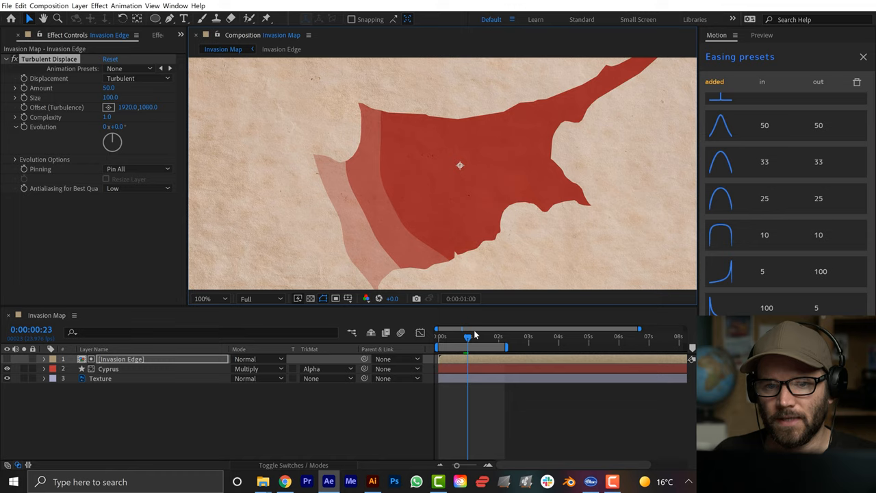
{"action": "left_click", "coordinate": [462, 337]}
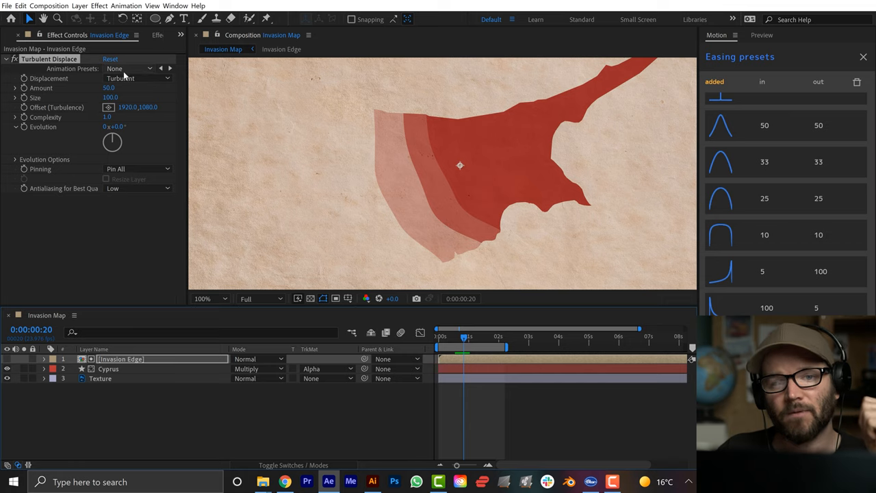
{"action": "left_click", "coordinate": [137, 78]}
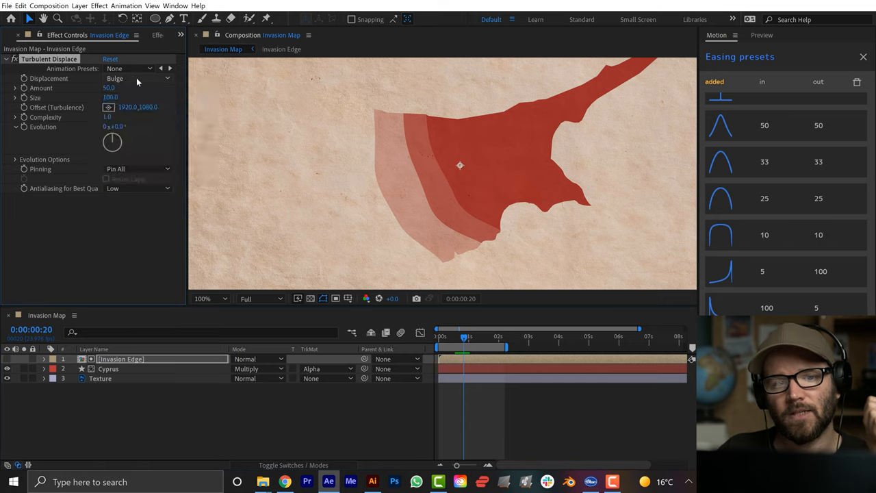
{"action": "left_click", "coordinate": [137, 78]}
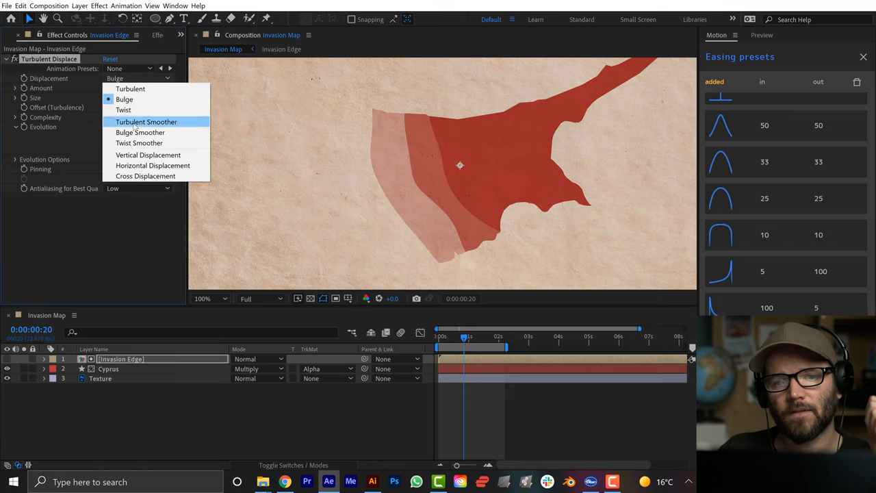
{"action": "left_click", "coordinate": [130, 87]}
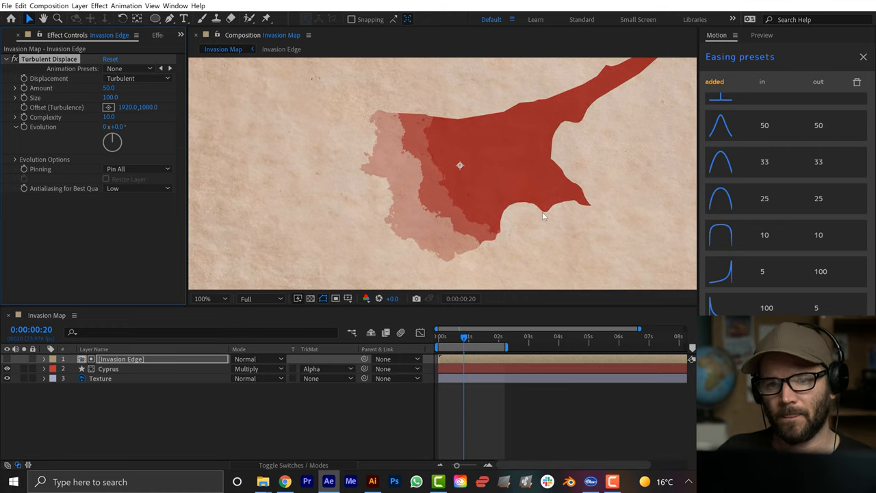
{"action": "left_click", "coordinate": [210, 298]}
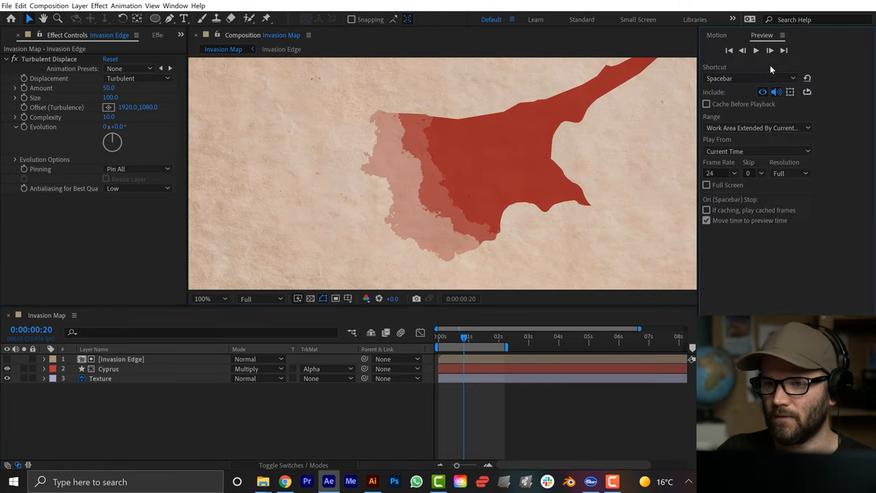
Step: Set preview Resolution to Half before raising Turbulent Displace Amount to 114
{"action": "left_click", "coordinate": [788, 172]}
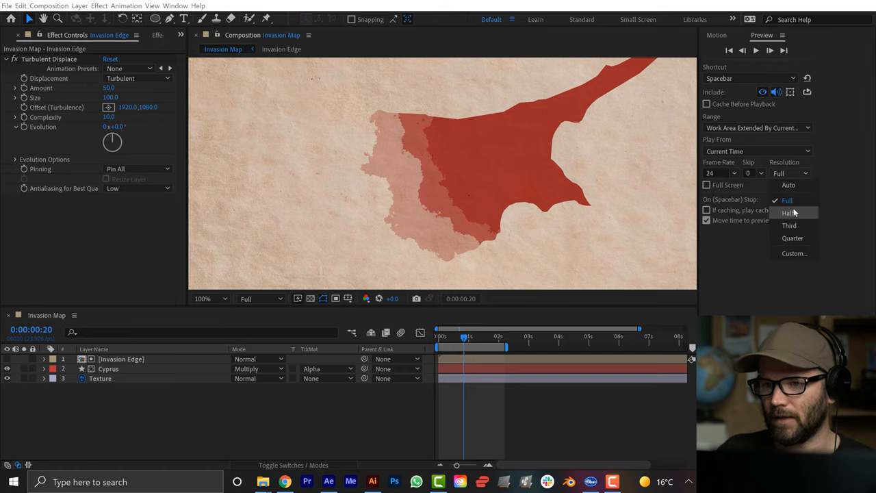
{"action": "left_click", "coordinate": [788, 212]}
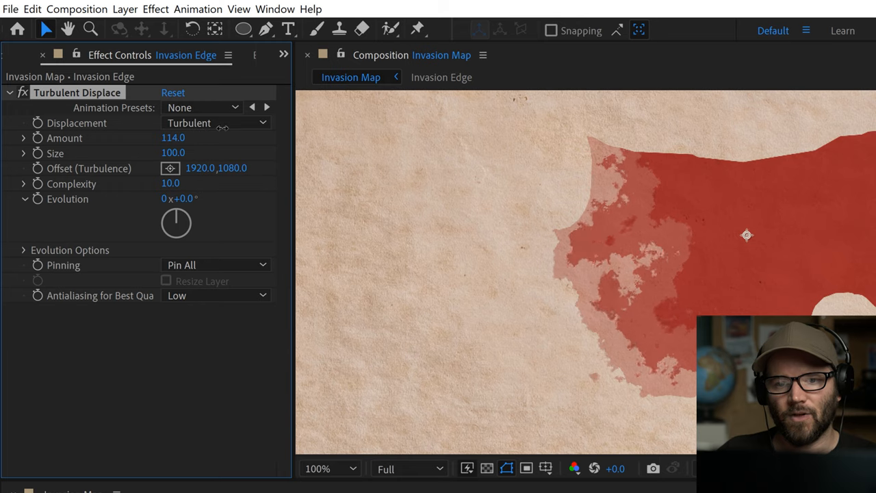
Step: Ease Turbulent Displace Amount down to 98 and shrink its Size slightly
{"action": "left_click_drag", "start_coordinate": [173, 137], "coordinate": [161, 137]}
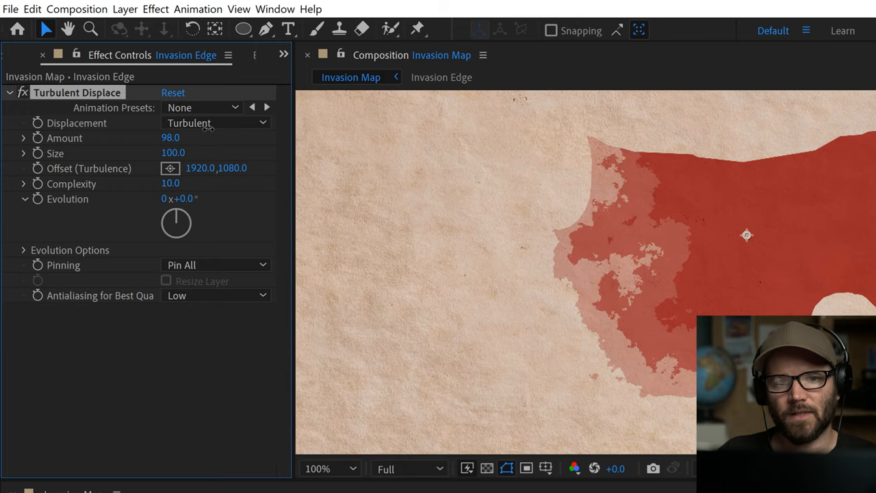
{"action": "left_click_drag", "start_coordinate": [173, 153], "coordinate": [154, 153]}
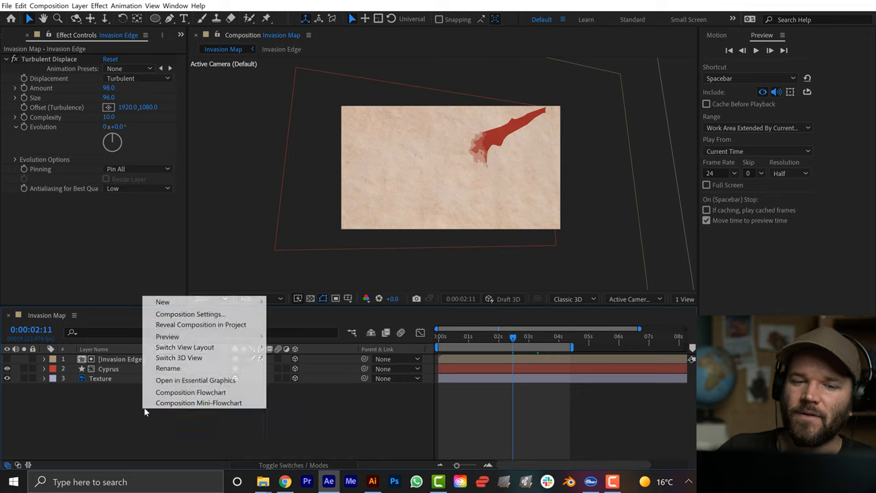
{"action": "mouse_move", "coordinate": [162, 302]}
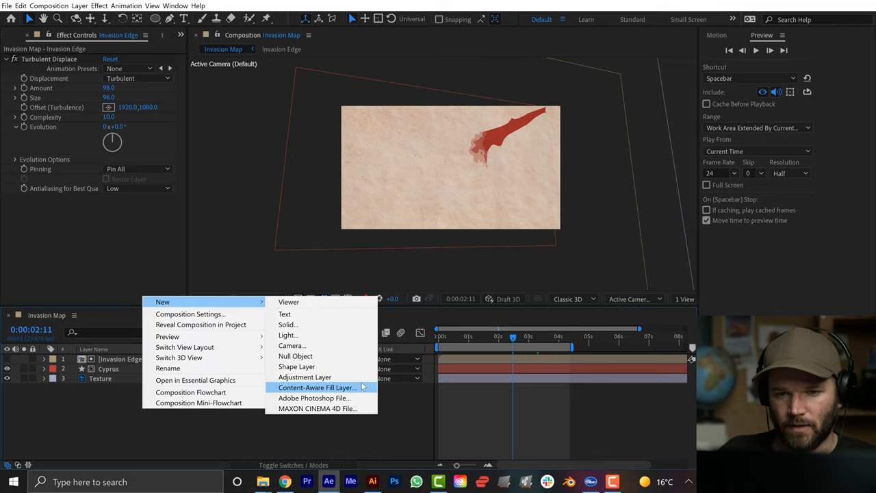
Step: Add an adjustment layer with Posterize Time and lower its Frame Rate for choppier playback
{"action": "left_click", "coordinate": [304, 378]}
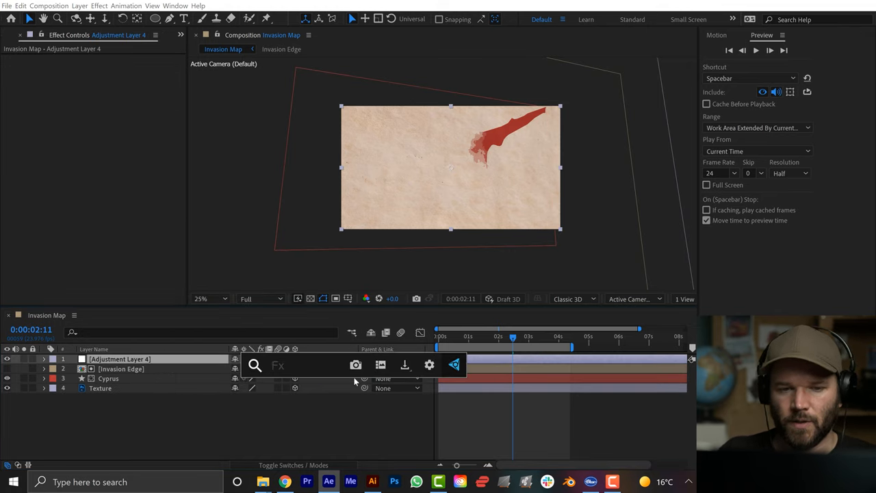
{"action": "type", "text": "Poster"}
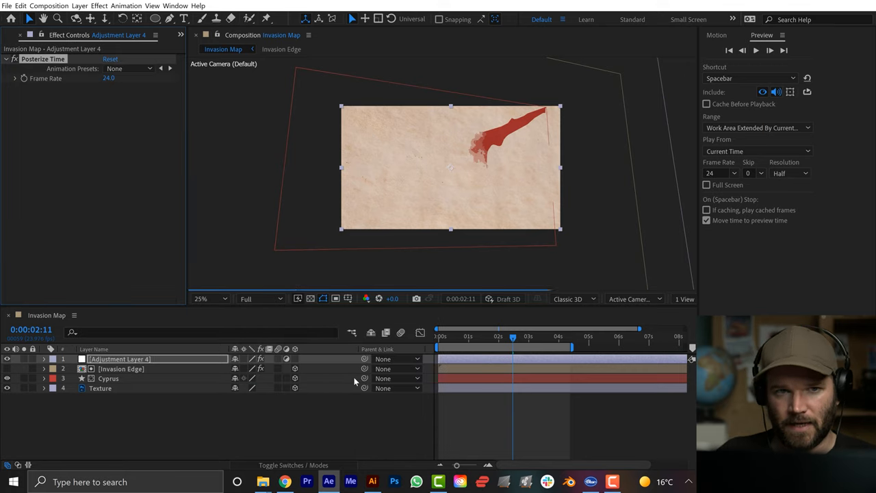
{"action": "left_click", "coordinate": [109, 78]}
{"action": "type", "text": "10"}
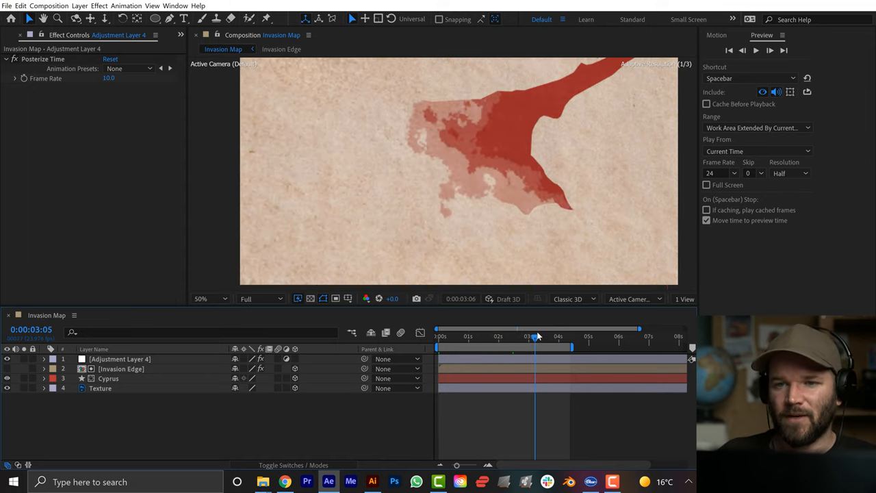
{"action": "left_click", "coordinate": [211, 298]}
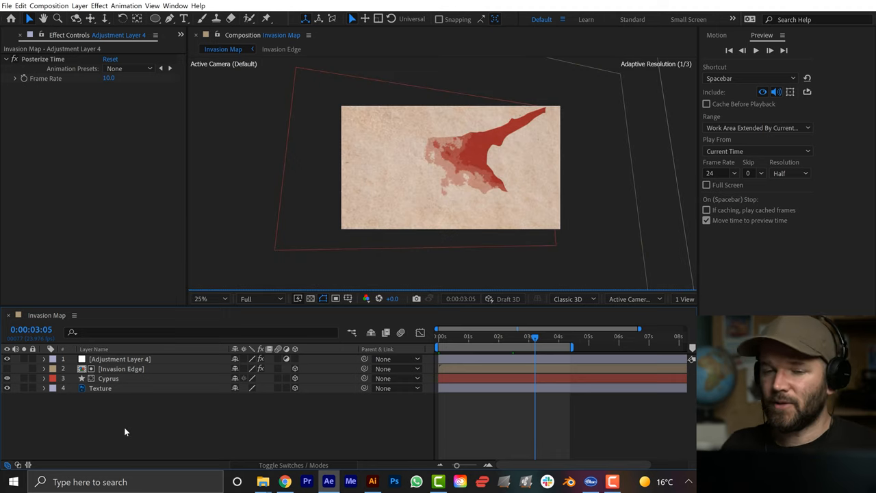